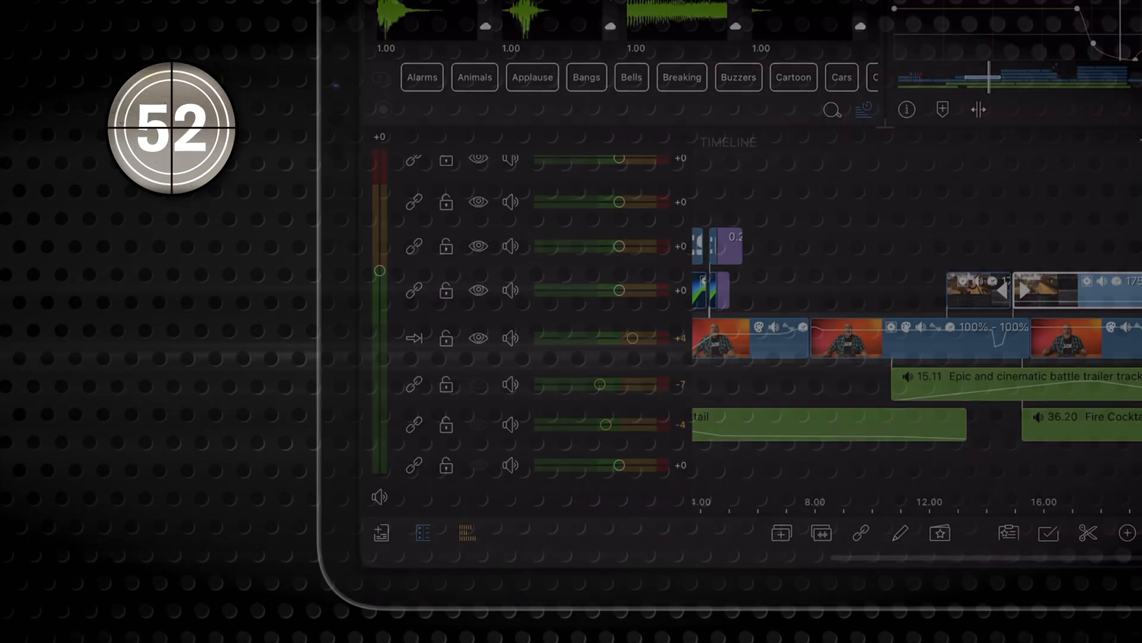
Switch from the timeline to the Projects list showing thumbnails and durations.
click(380, 533)
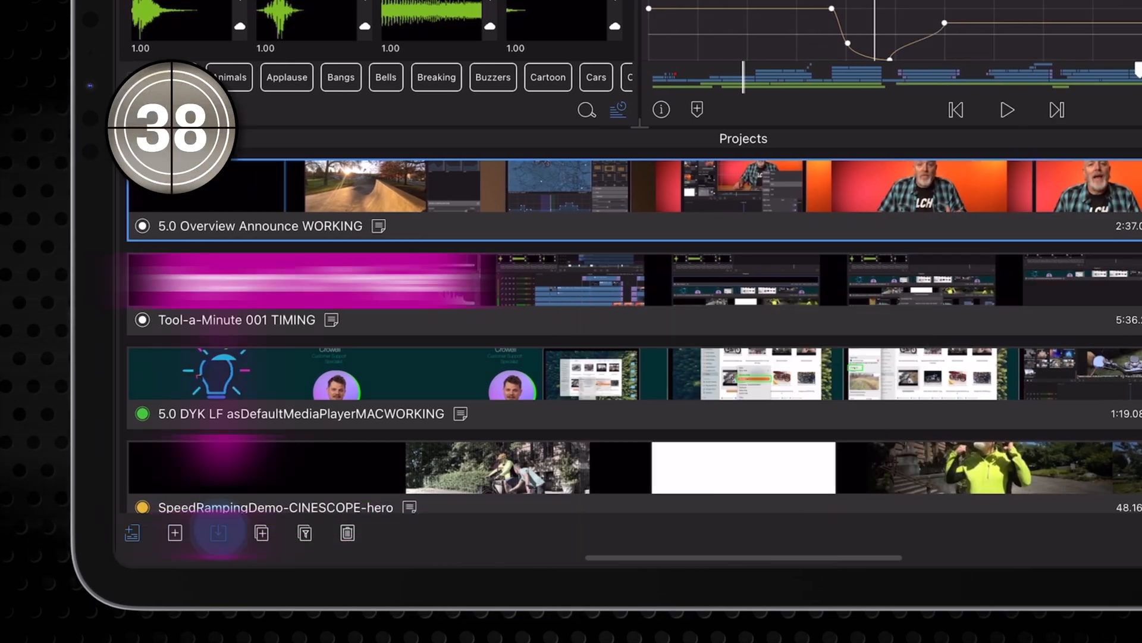
Duplicate the project to create '5.0 Overview Announce WORKING (2)'.
click(217, 533)
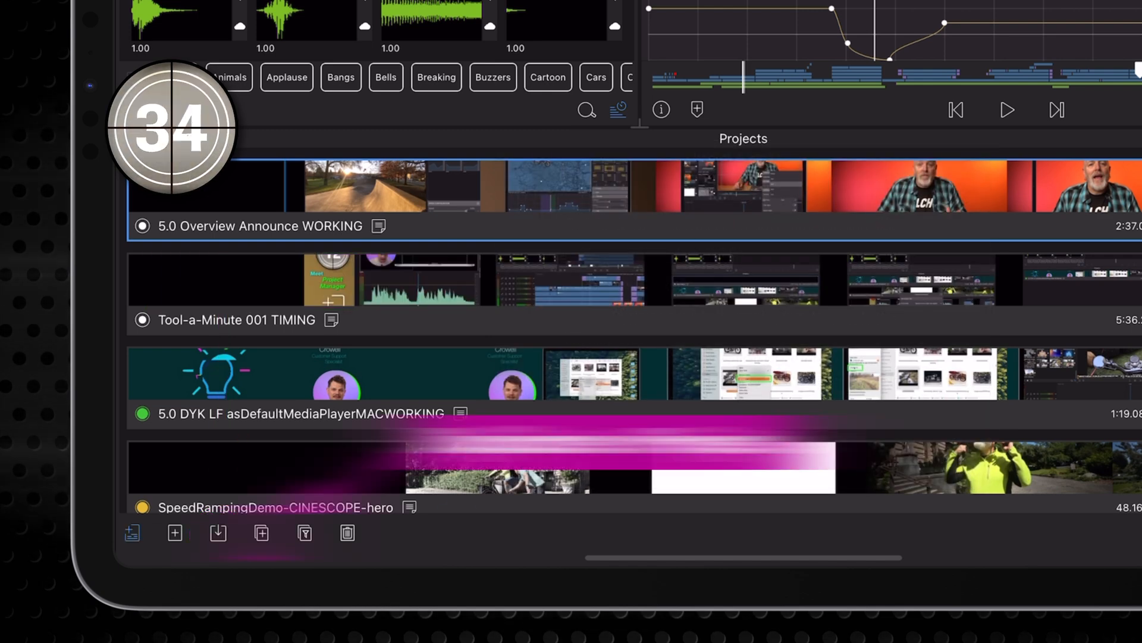
click(260, 533)
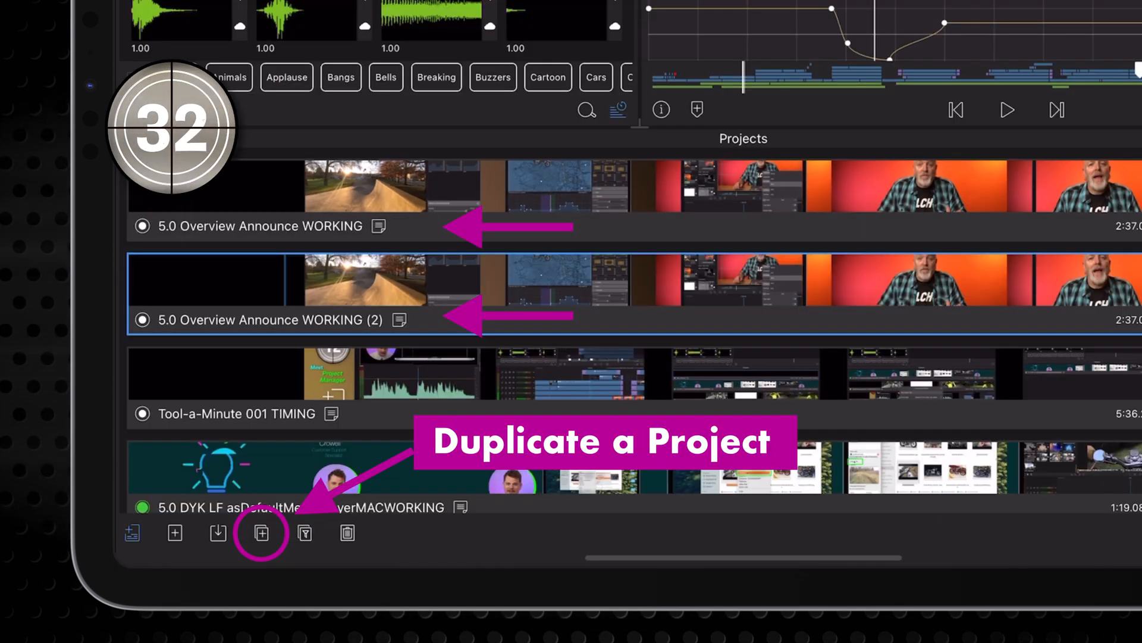
click(304, 533)
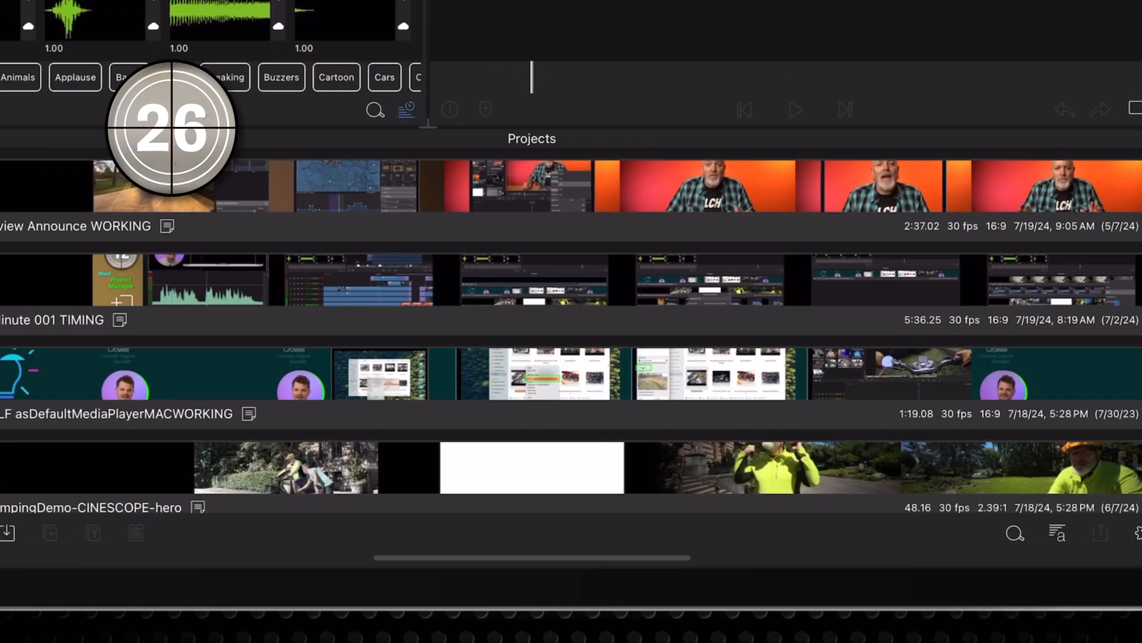
Search projects for 'green', then show the sort options by title, colour, notes, date or duration.
click(1015, 533)
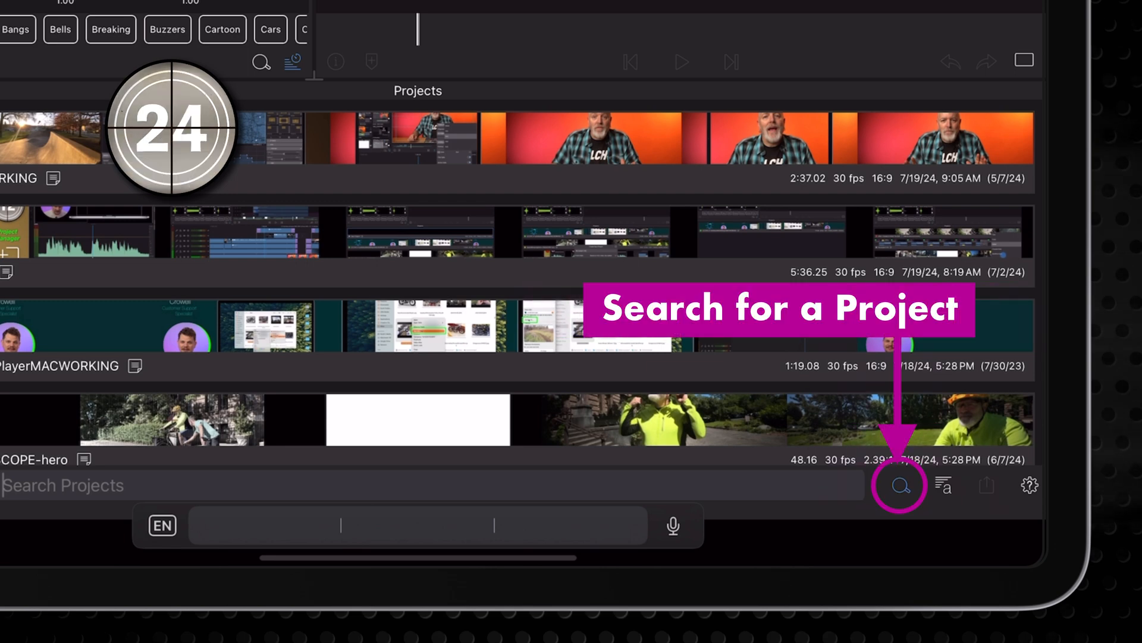
text(green)
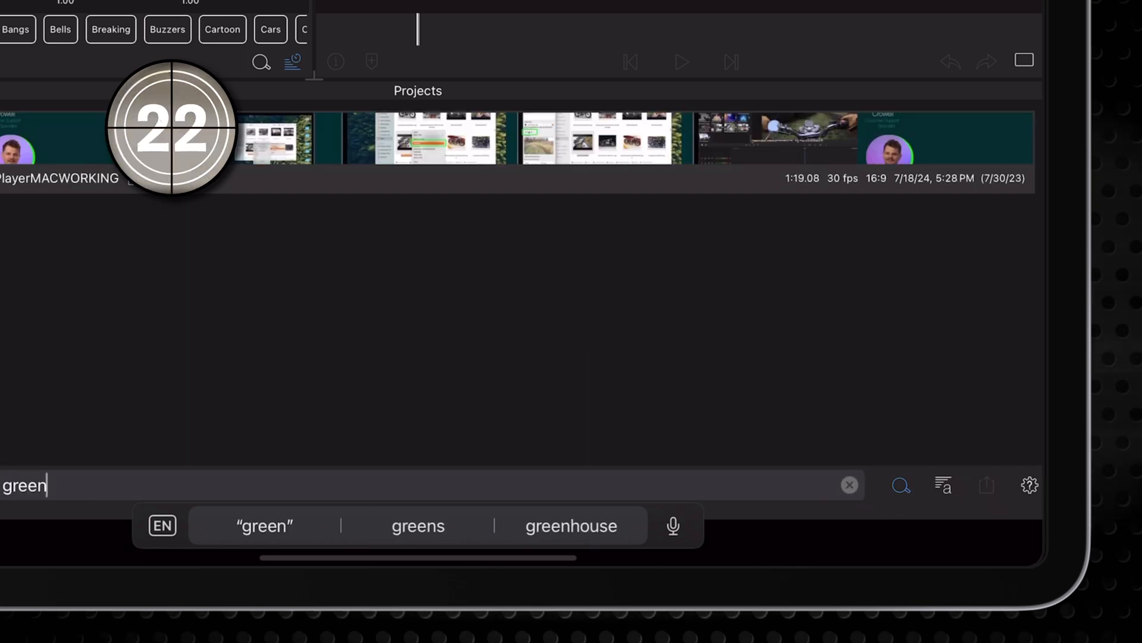
click(942, 484)
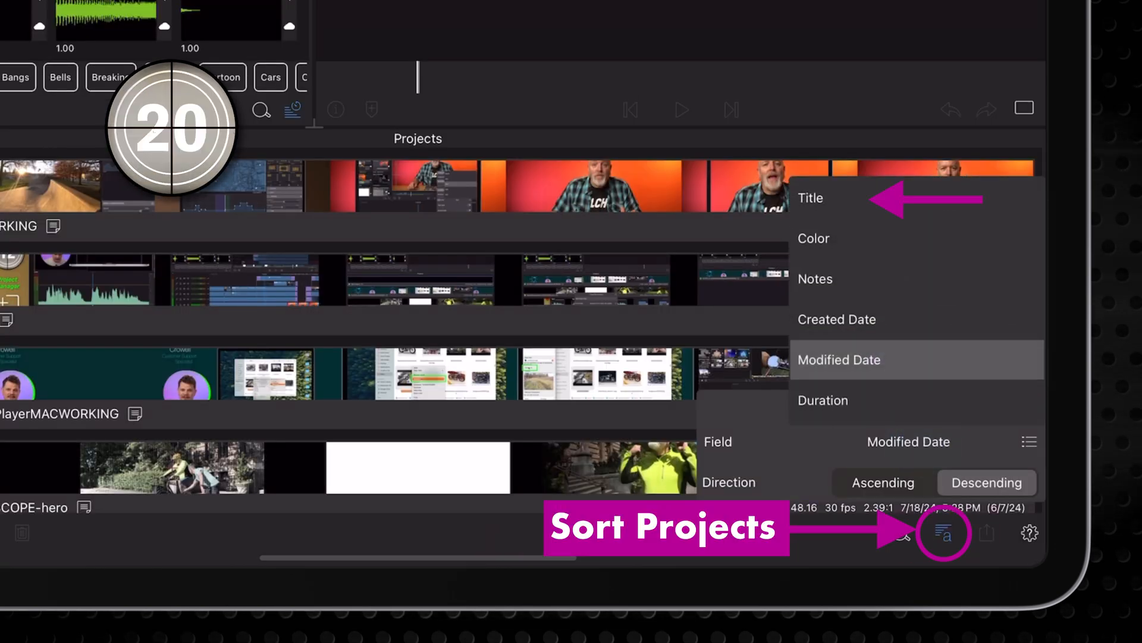